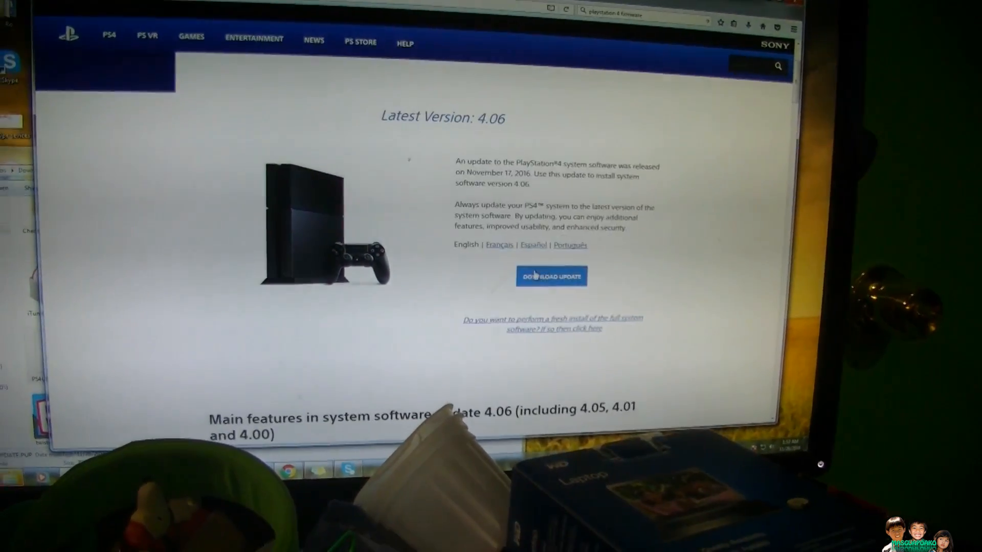
# Locate the PS4 full reinstallation file on the PlayStation site, dismissing the update and download prompts.
pyautogui.scroll(-3)
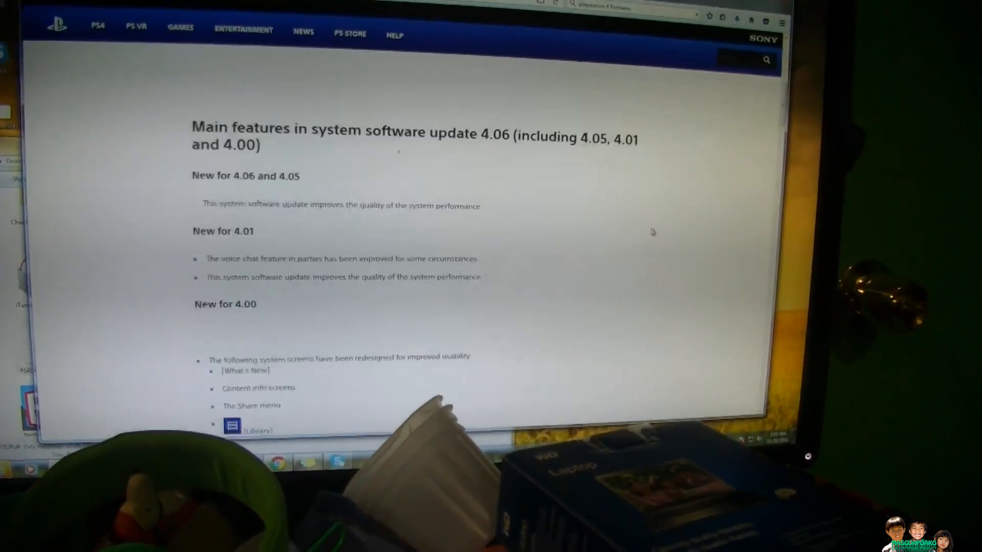
pyautogui.scroll(-3)
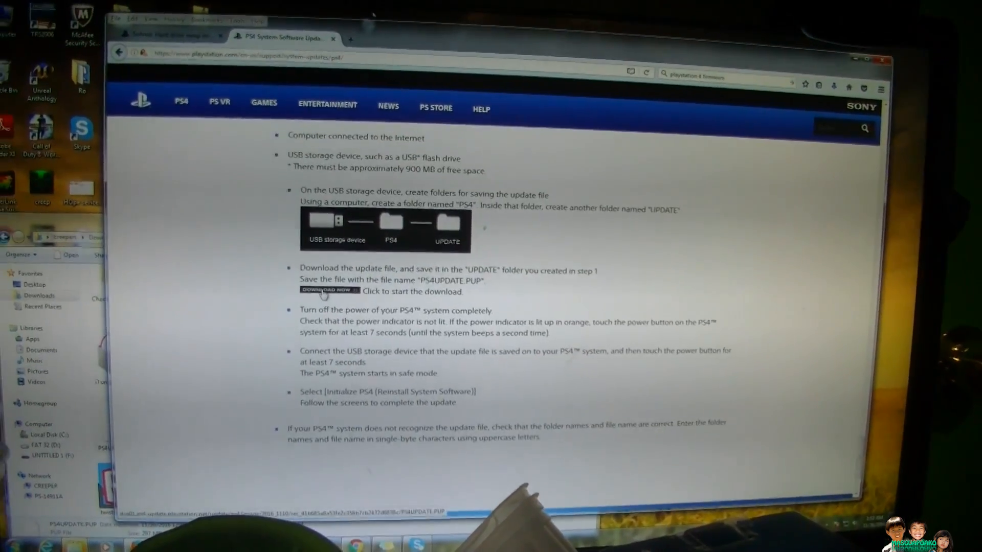
pyautogui.click(329, 291)
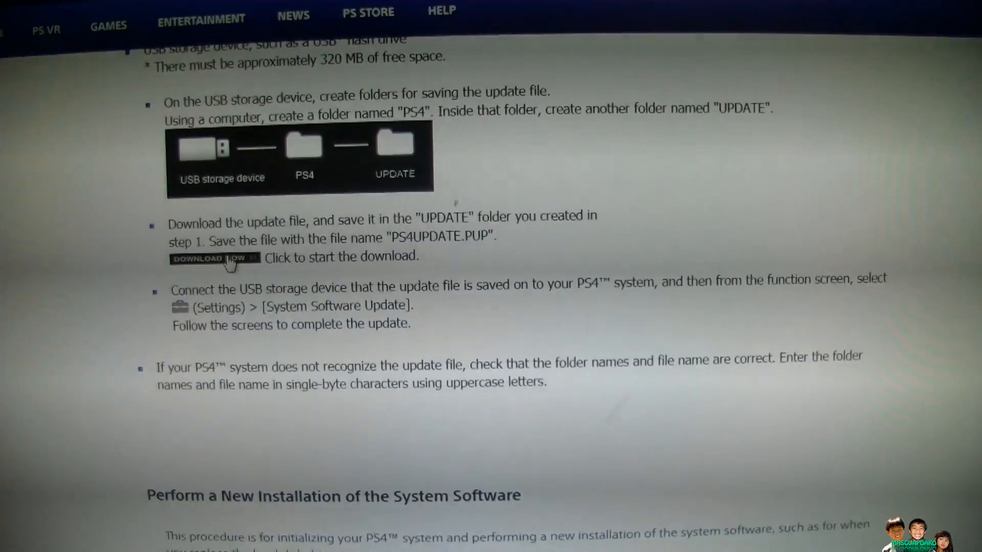
pyautogui.click(214, 258)
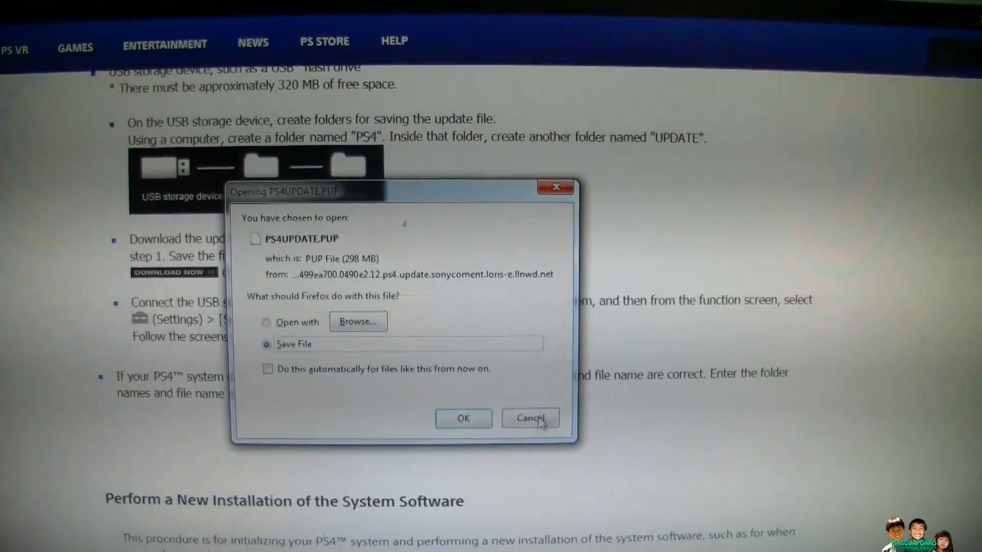
pyautogui.click(530, 418)
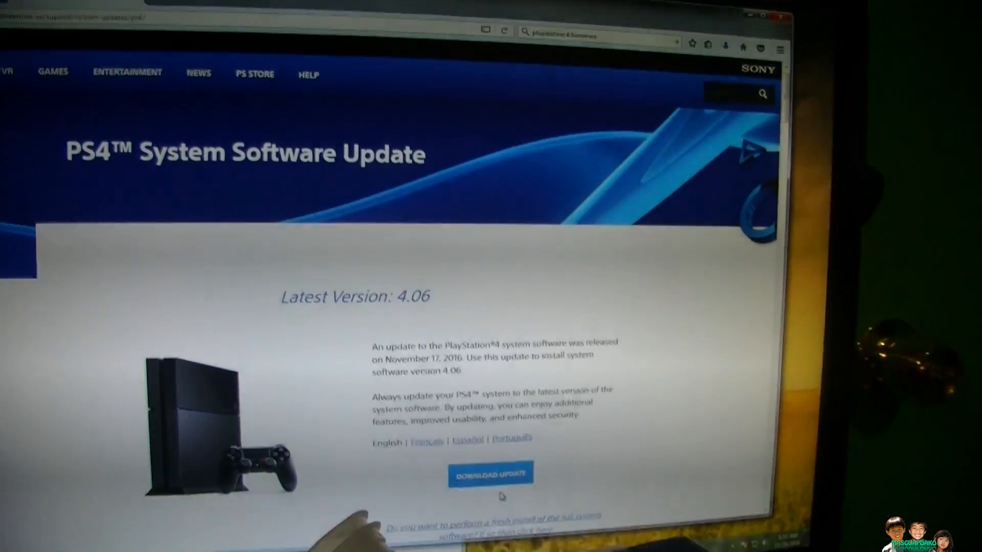
pyautogui.click(490, 474)
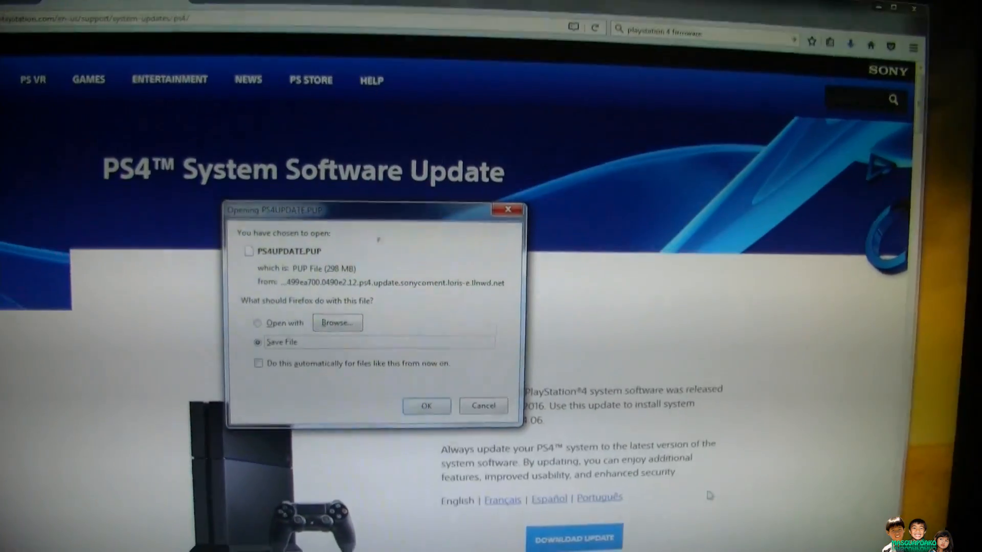
pyautogui.click(483, 406)
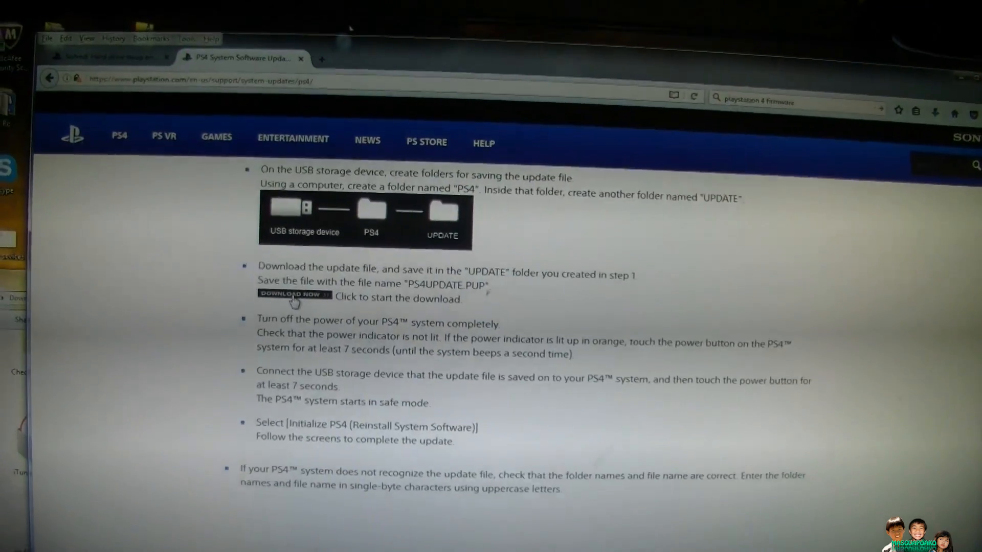
pyautogui.click(295, 294)
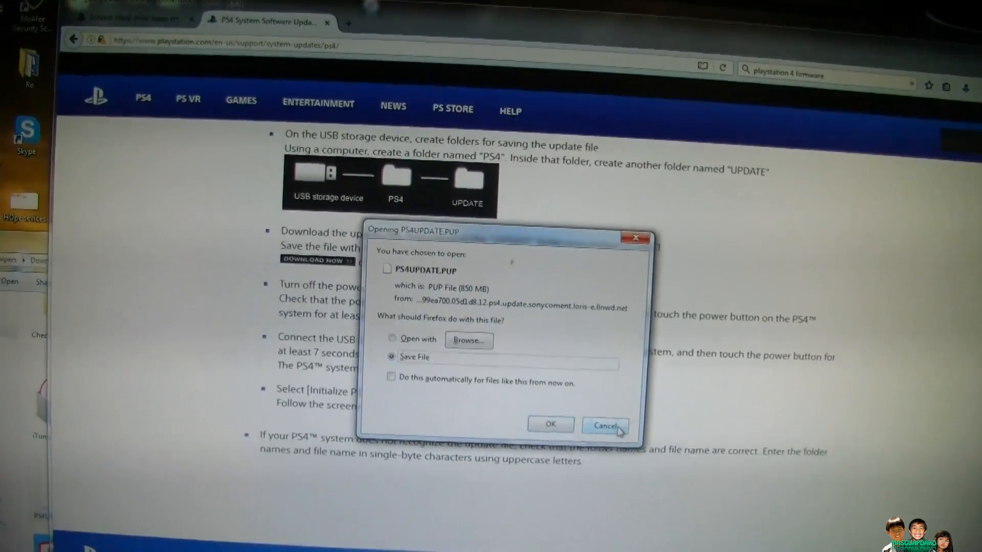
pyautogui.click(604, 426)
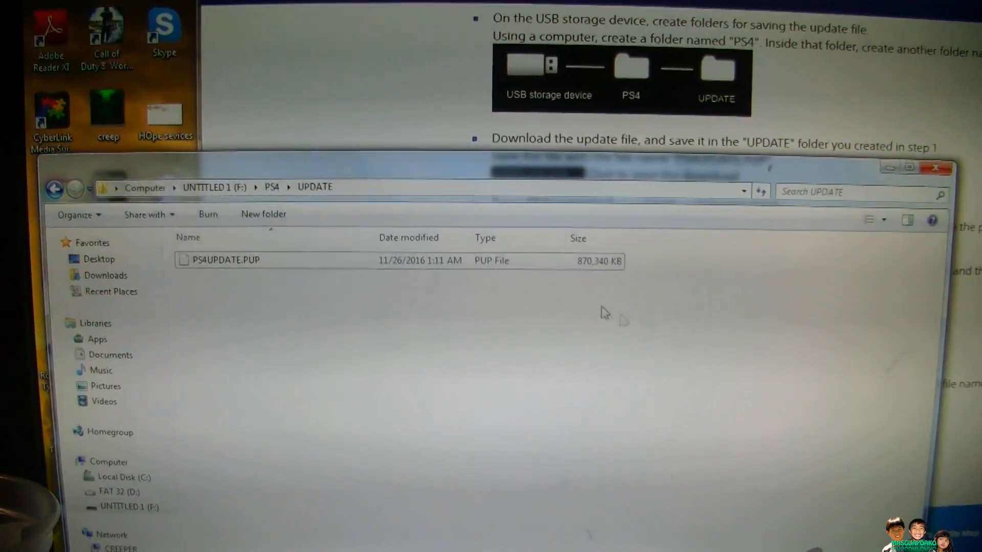
# Browse the USB drive back into its PS4/UPDATE folder to check the saved file.
pyautogui.click(55, 189)
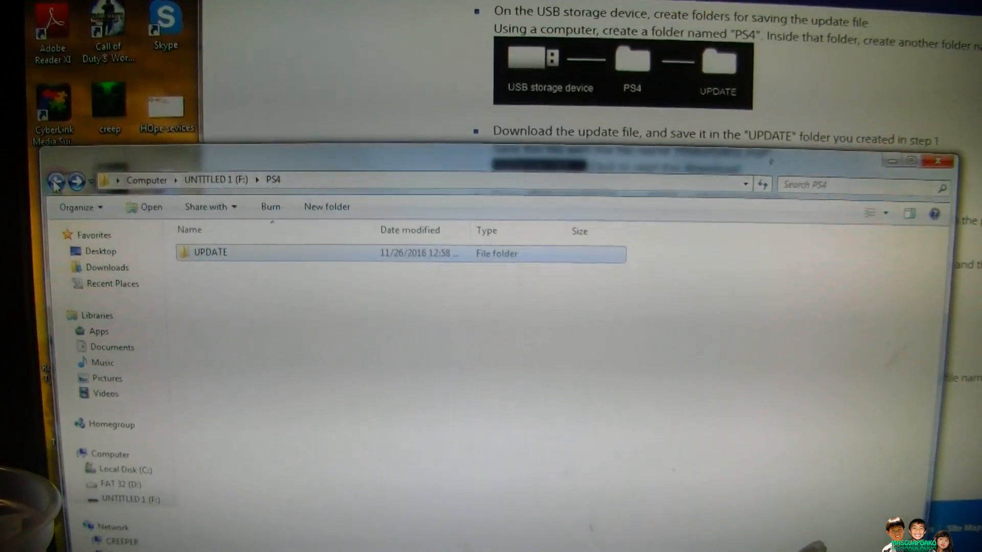
pyautogui.click(46, 181)
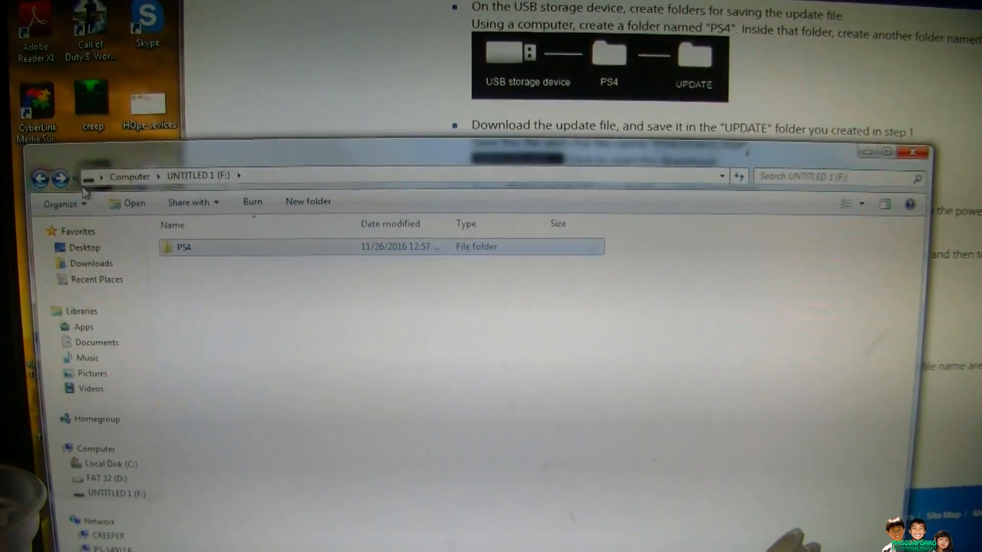
pyautogui.doubleClick(183, 247)
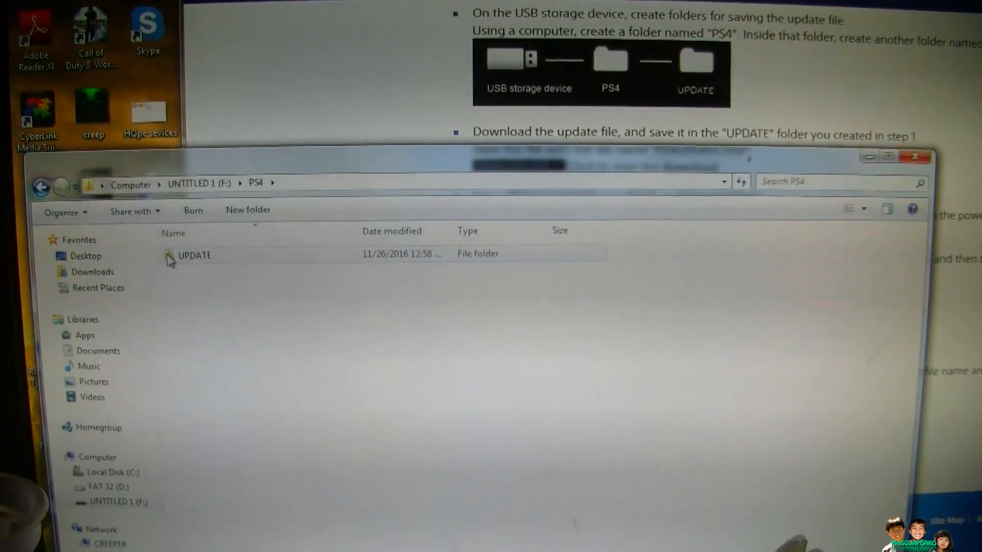
pyautogui.doubleClick(194, 255)
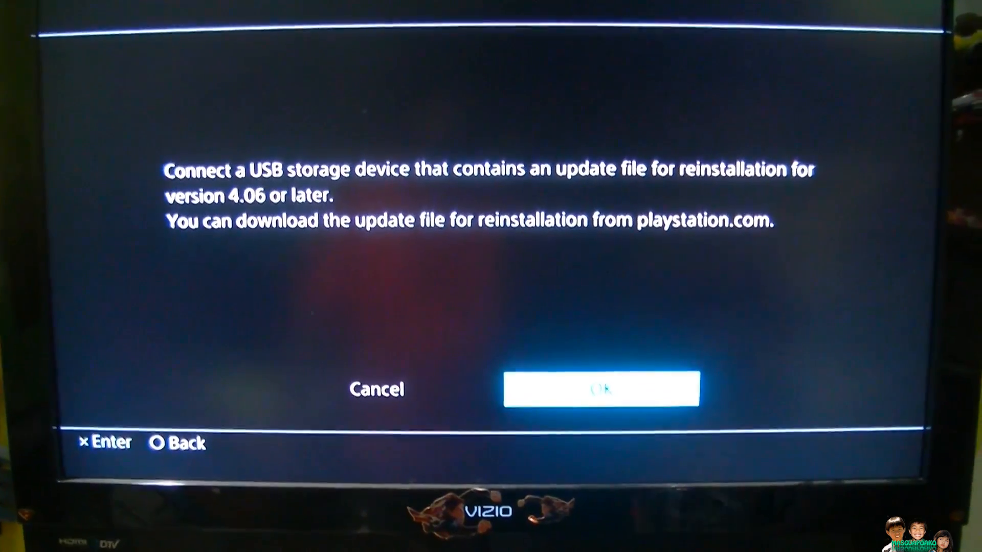
# Confirm the USB is connected and agree to initialize the PS4, erasing all users and data.
pyautogui.click(601, 389)
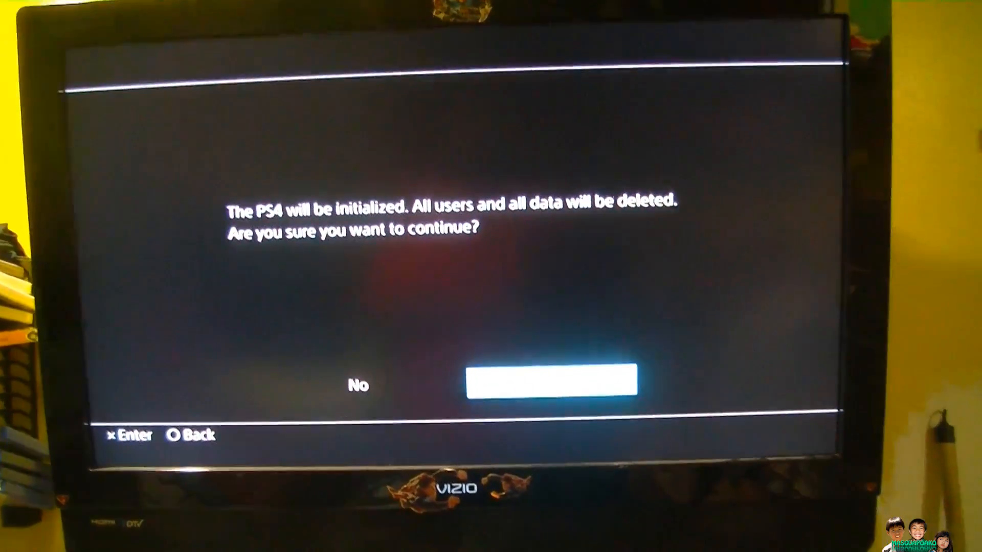
pyautogui.click(550, 381)
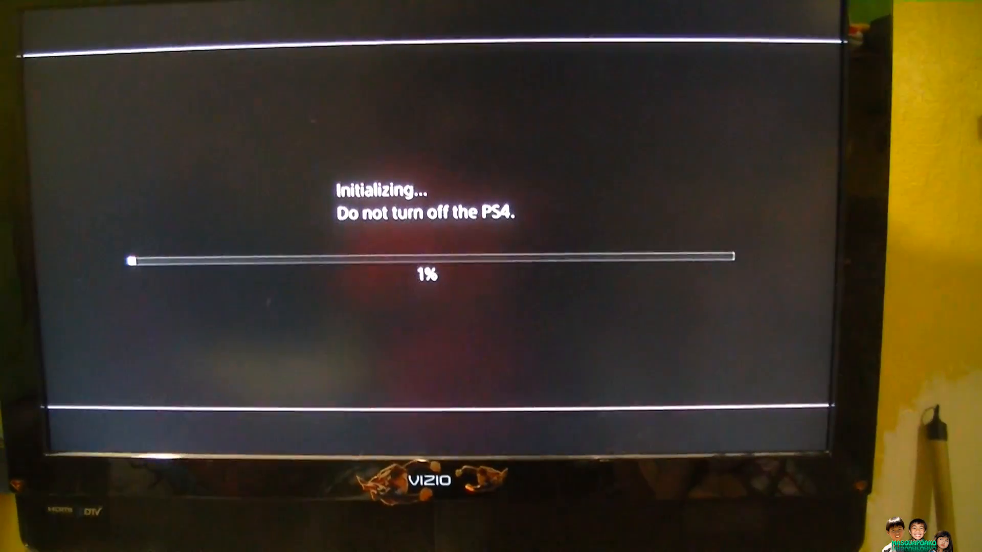